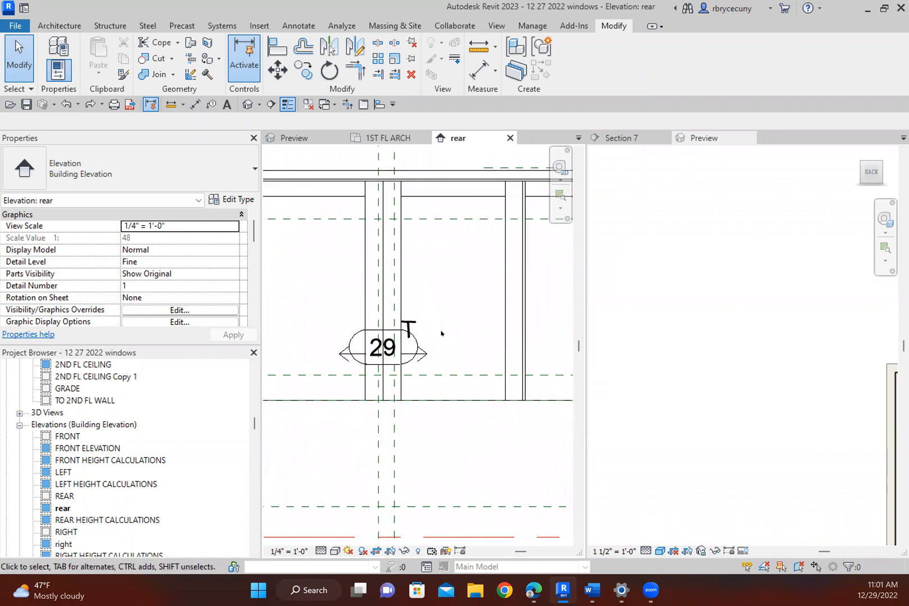
- Drag the T text note up and right, clear of door tag 29, then select the tag
{"action": "left_click", "coordinate": [408, 348]}
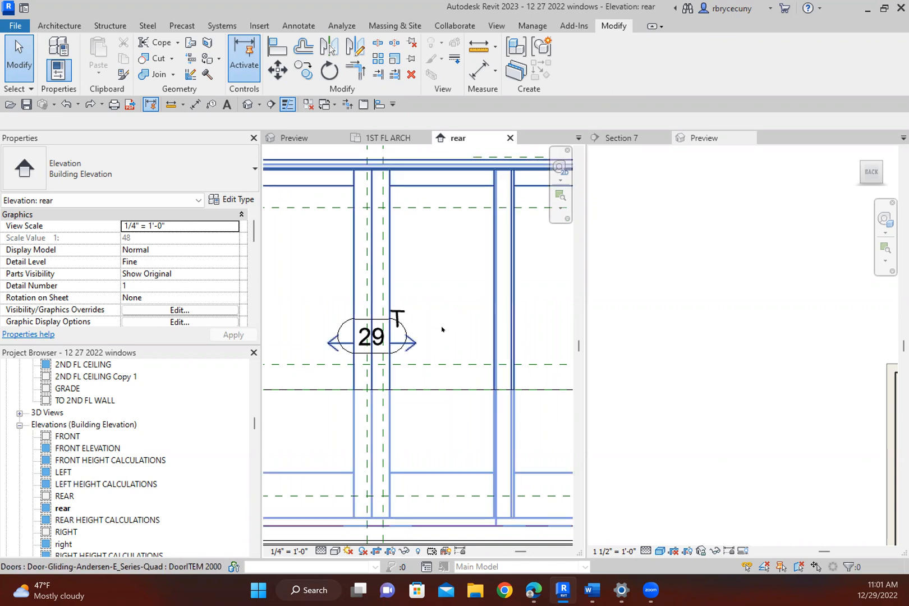
{"action": "left_click", "coordinate": [396, 317]}
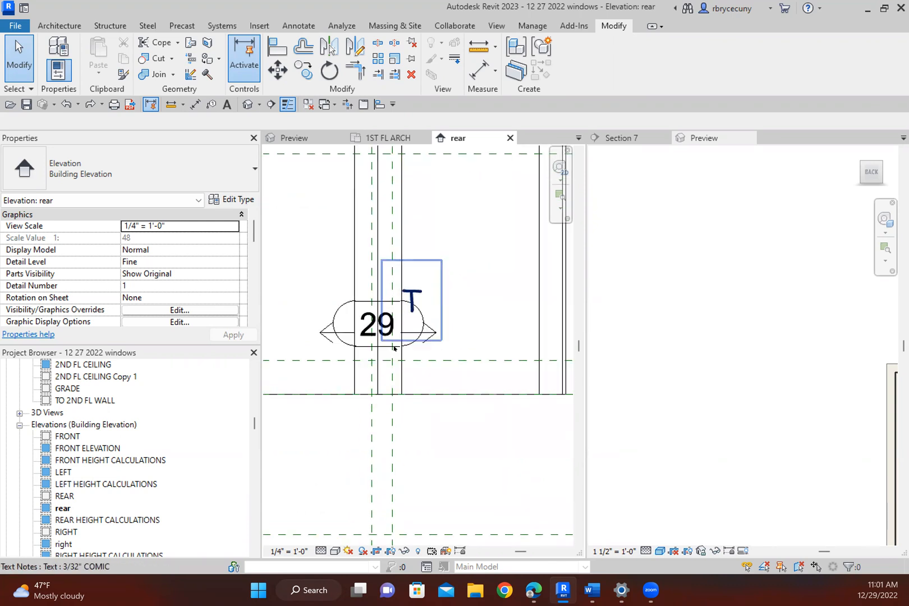
{"action": "left_click", "coordinate": [410, 290]}
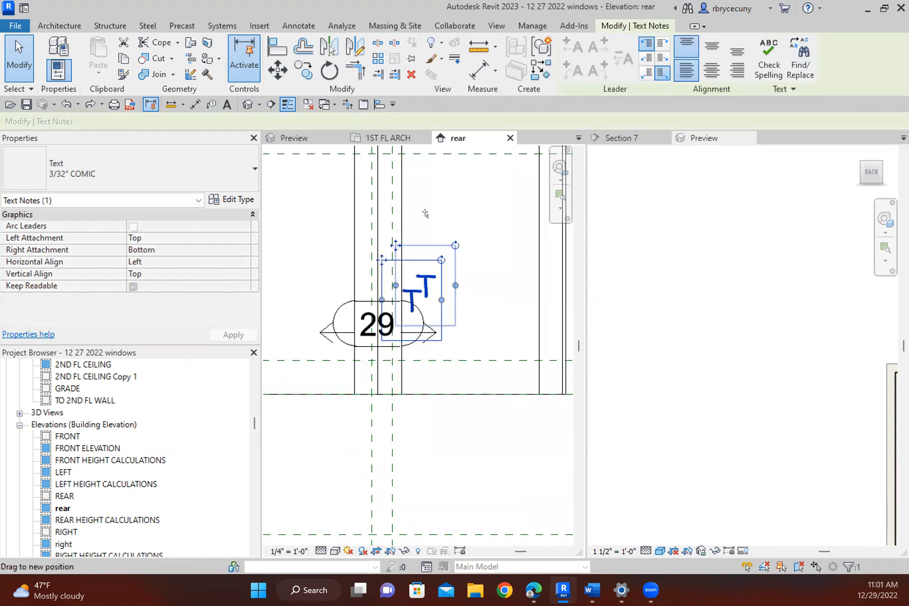
{"action": "left_click_drag", "start_coordinate": [417, 284], "coordinate": [467, 232]}
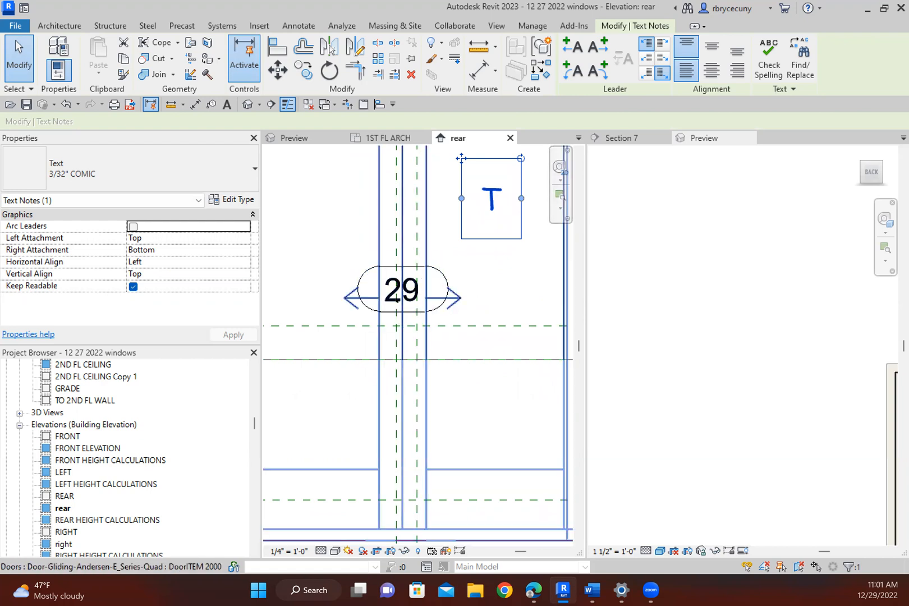
{"action": "left_click", "coordinate": [401, 289]}
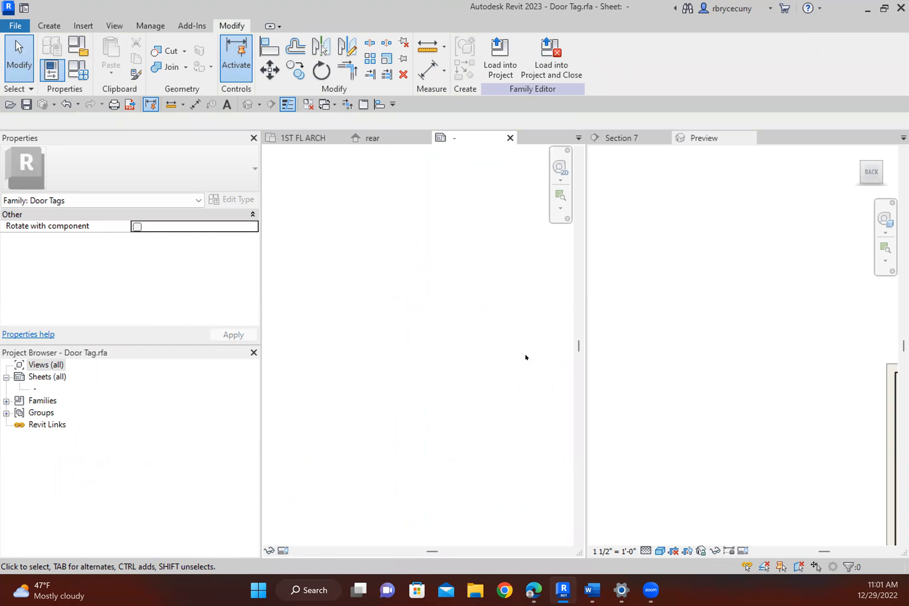
{"action": "mouse_move", "coordinate": [456, 366]}
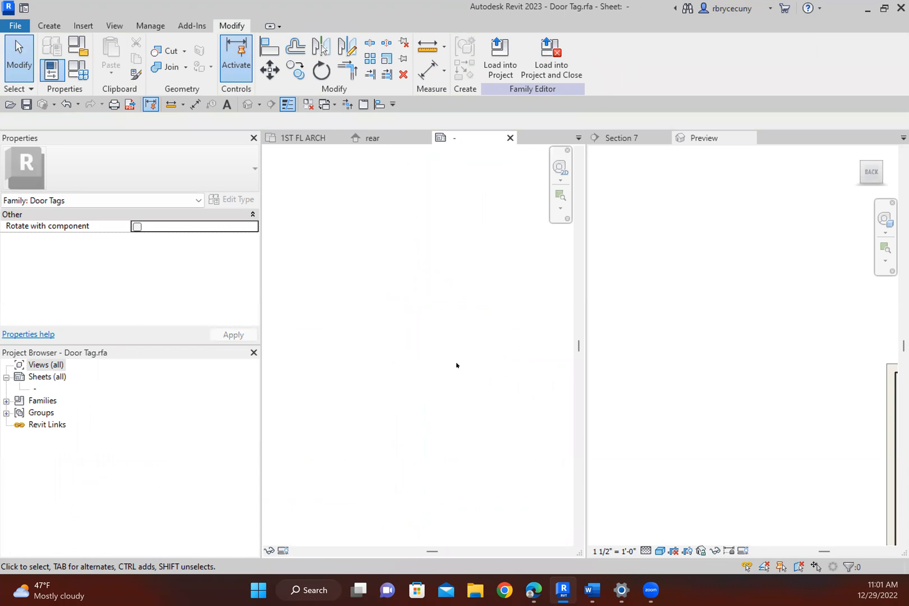
{"action": "mouse_move", "coordinate": [444, 342]}
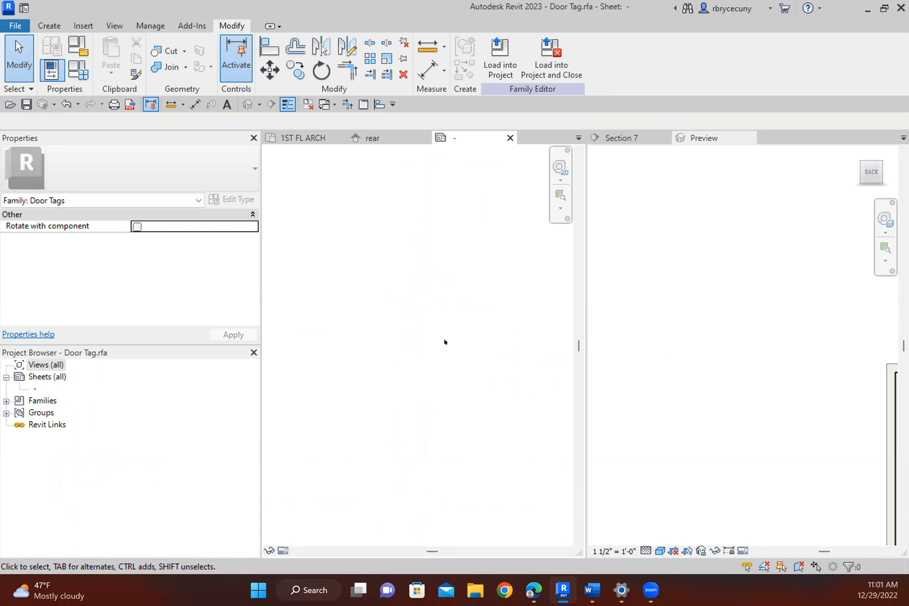
{"action": "mouse_move", "coordinate": [610, 331]}
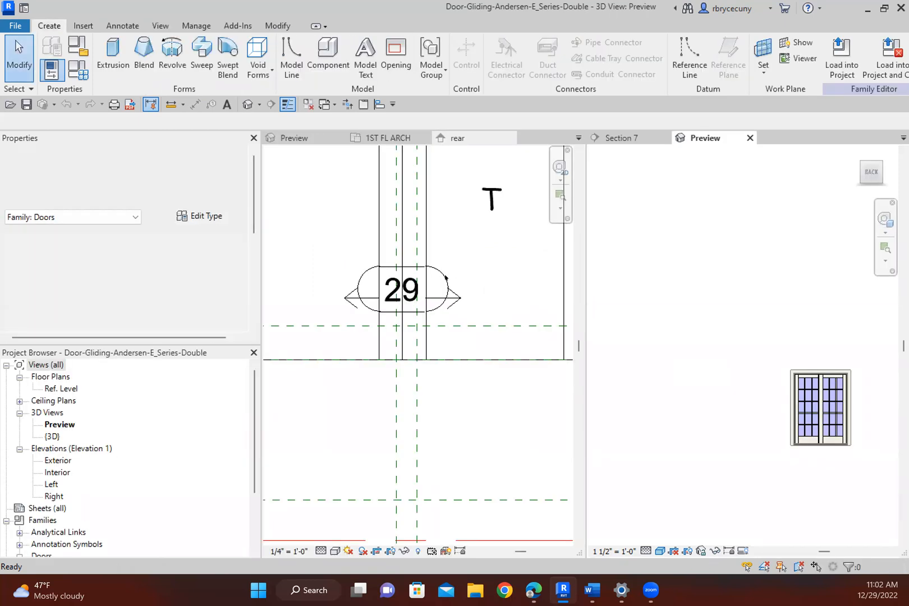
- Return from the rear elevation to the Door Tag.rfa family showing the 101 tag
{"action": "left_click", "coordinate": [457, 138]}
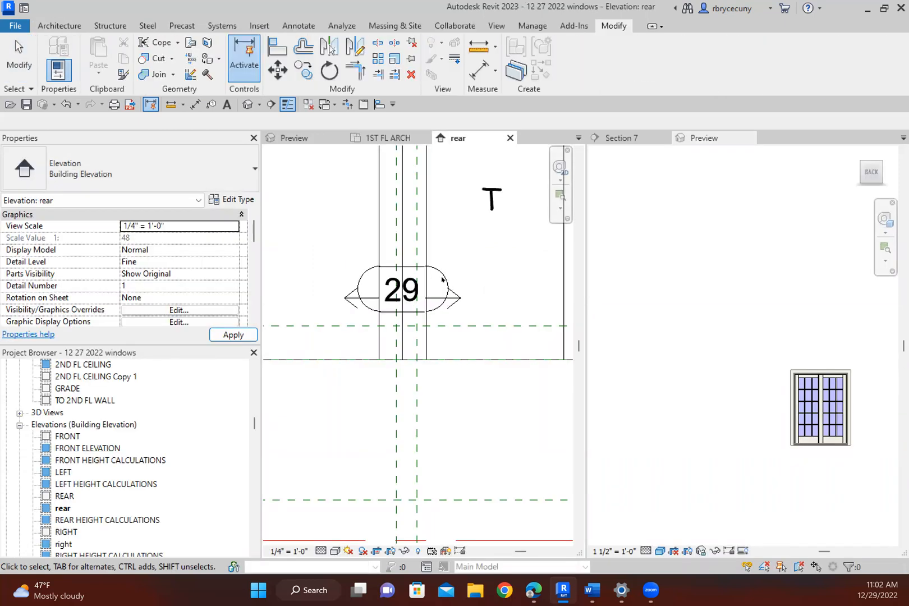
{"action": "left_click", "coordinate": [400, 289]}
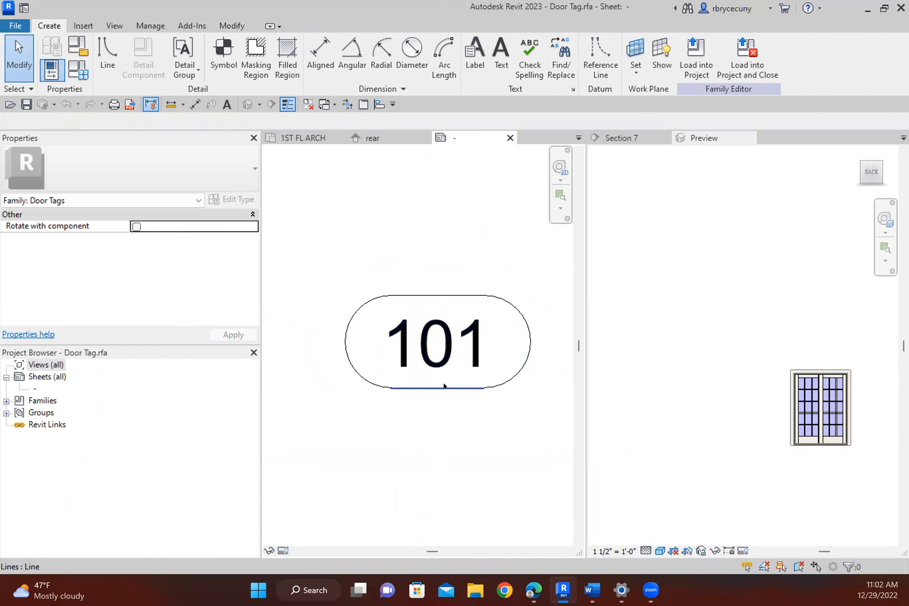
- Add the Type Name parameter to the tag label beneath the 101 mark
{"action": "left_click", "coordinate": [437, 342]}
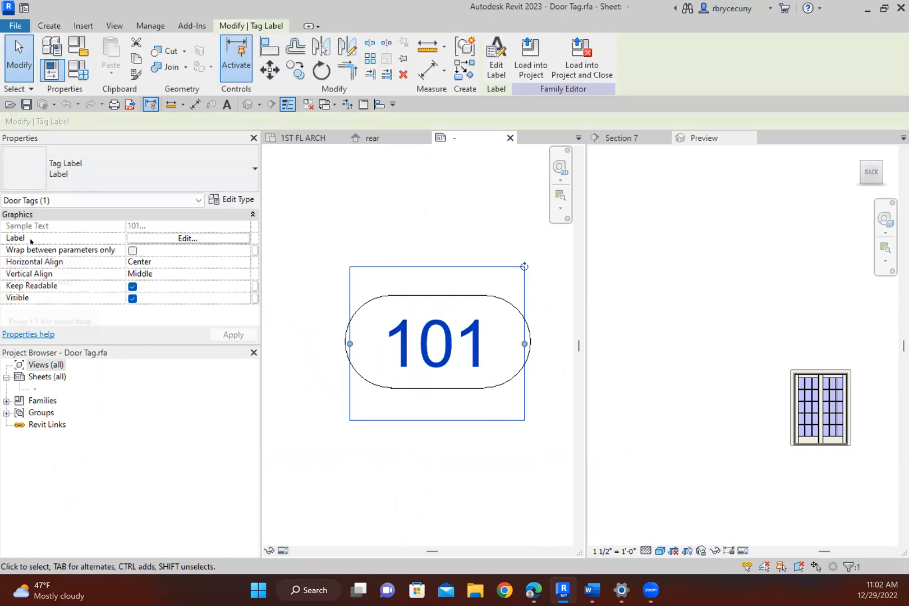
{"action": "left_click", "coordinate": [188, 239]}
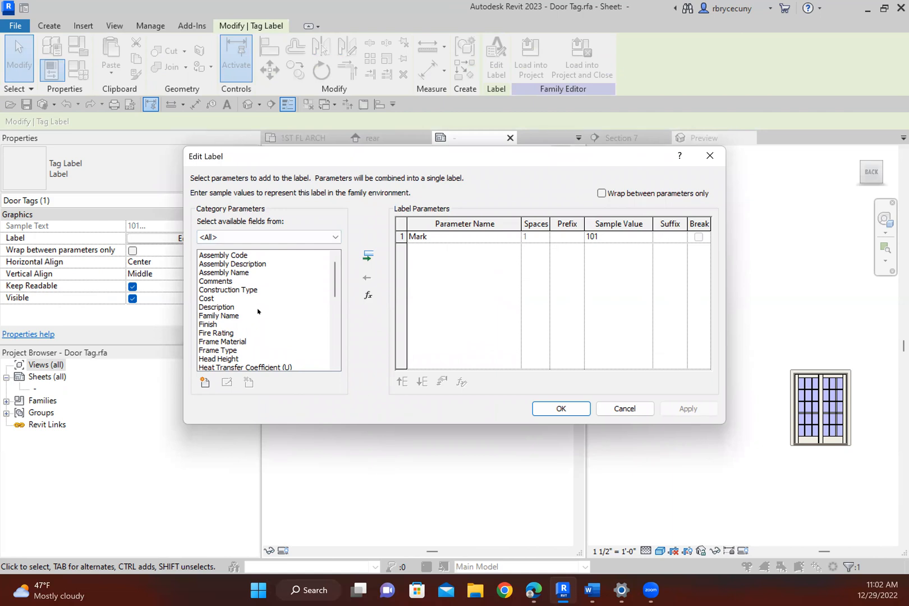
{"action": "mouse_move", "coordinate": [296, 296]}
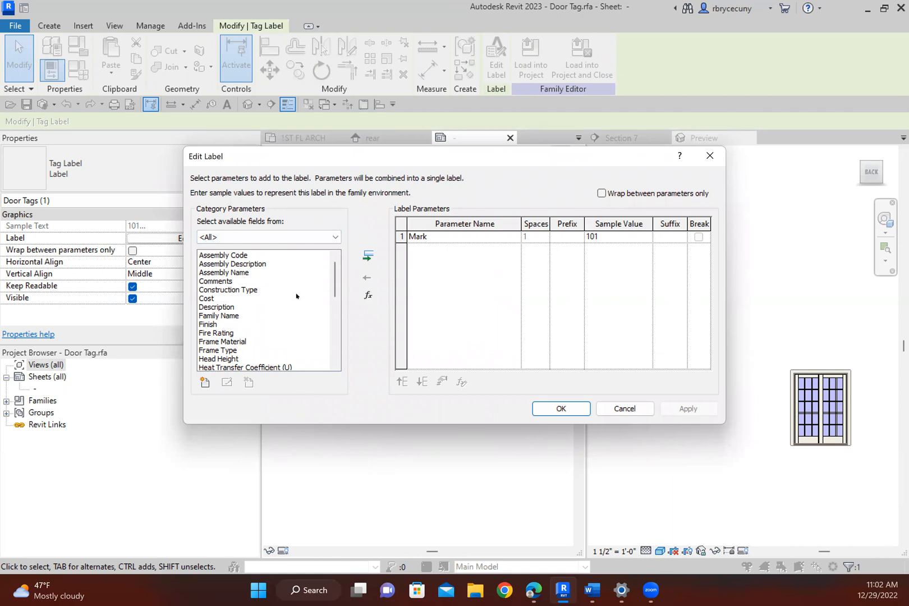
{"action": "scroll", "scroll_direction": "down", "scroll_amount": 3}
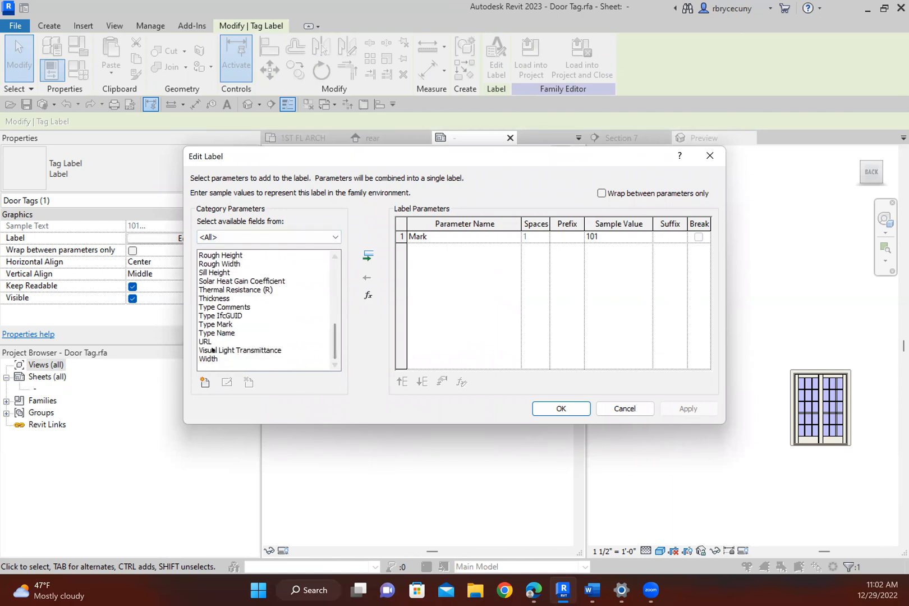
{"action": "left_click", "coordinate": [216, 332]}
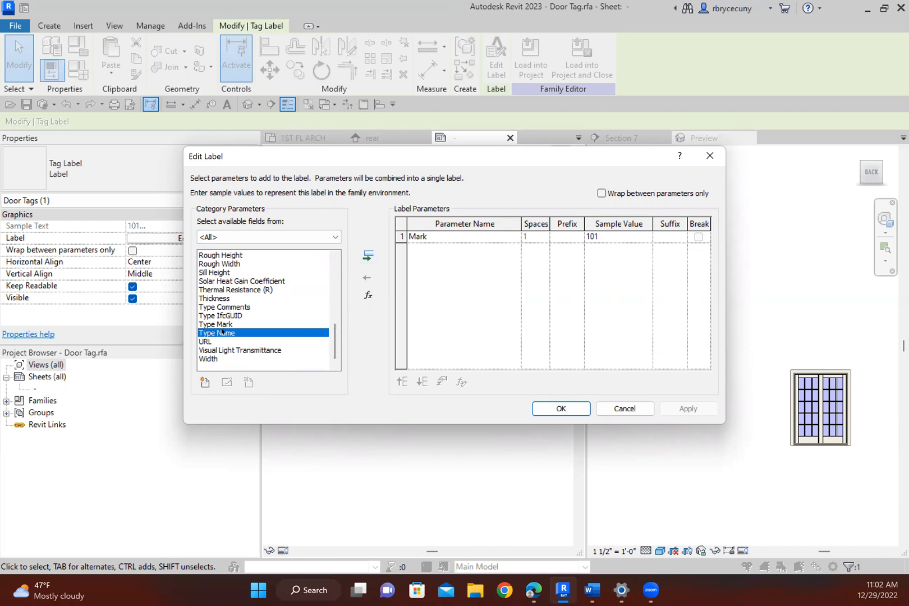
{"action": "left_click", "coordinate": [368, 256]}
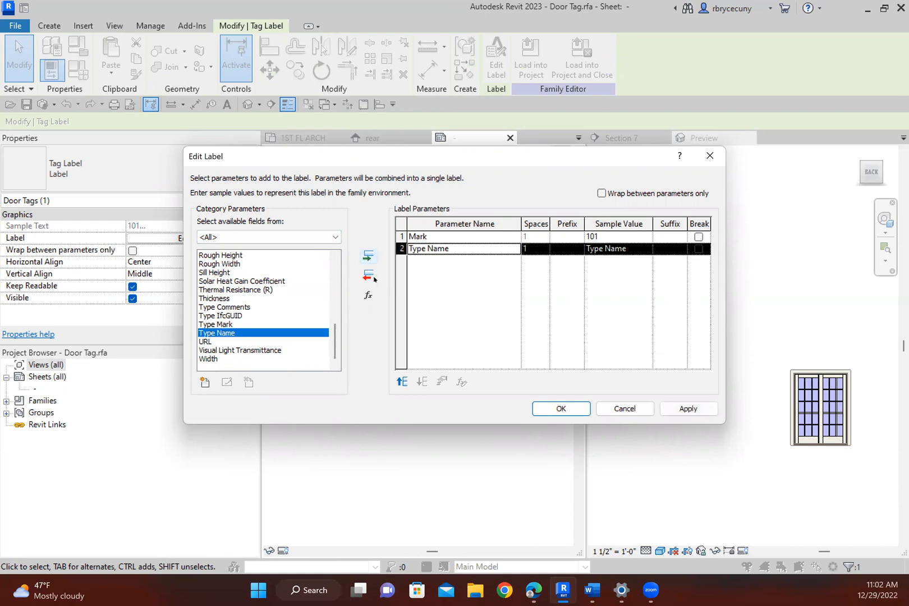
{"action": "mouse_move", "coordinate": [559, 408]}
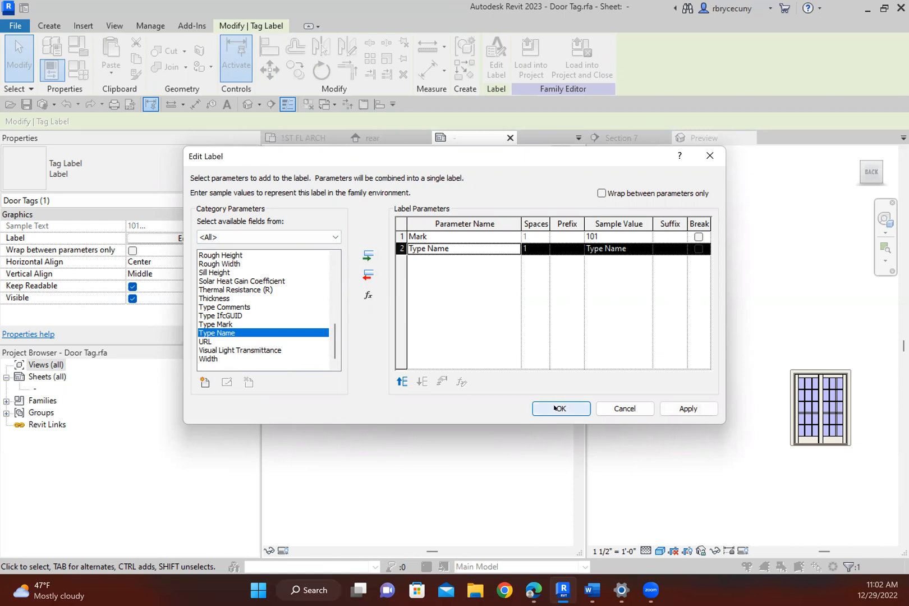
{"action": "left_click", "coordinate": [559, 408]}
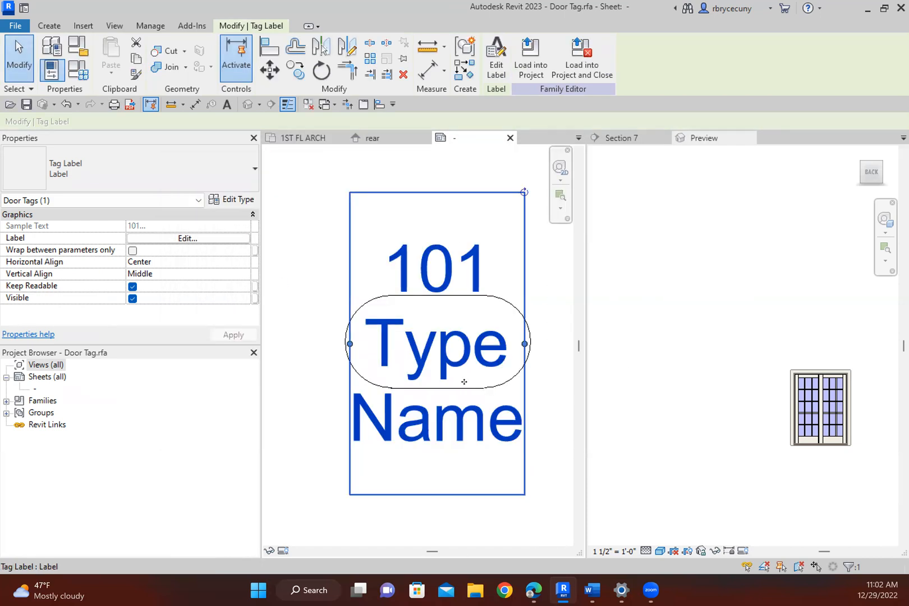
- Load the Door Tag into the 12 27 2022 windows project, overwriting the existing version
{"action": "left_click", "coordinate": [528, 58]}
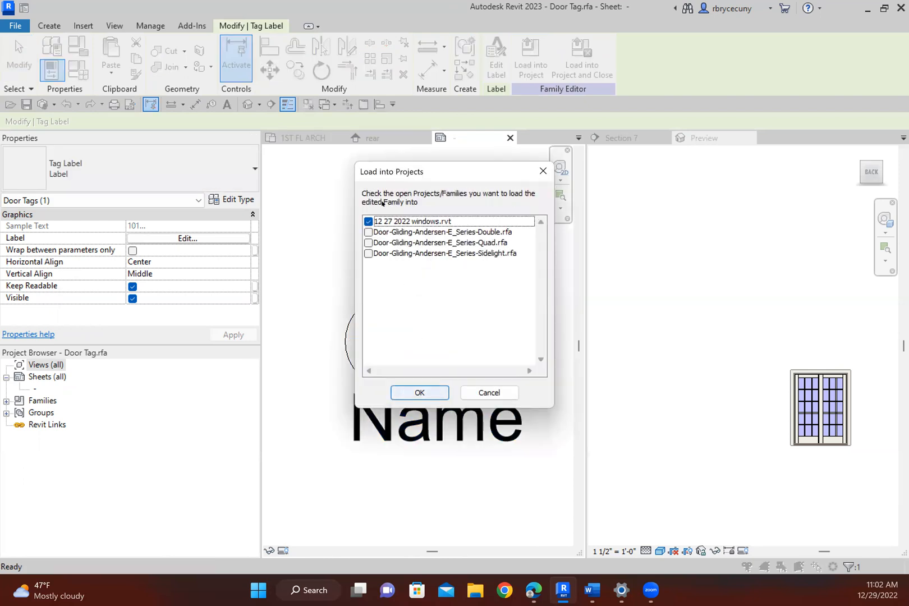
{"action": "left_click", "coordinate": [419, 392]}
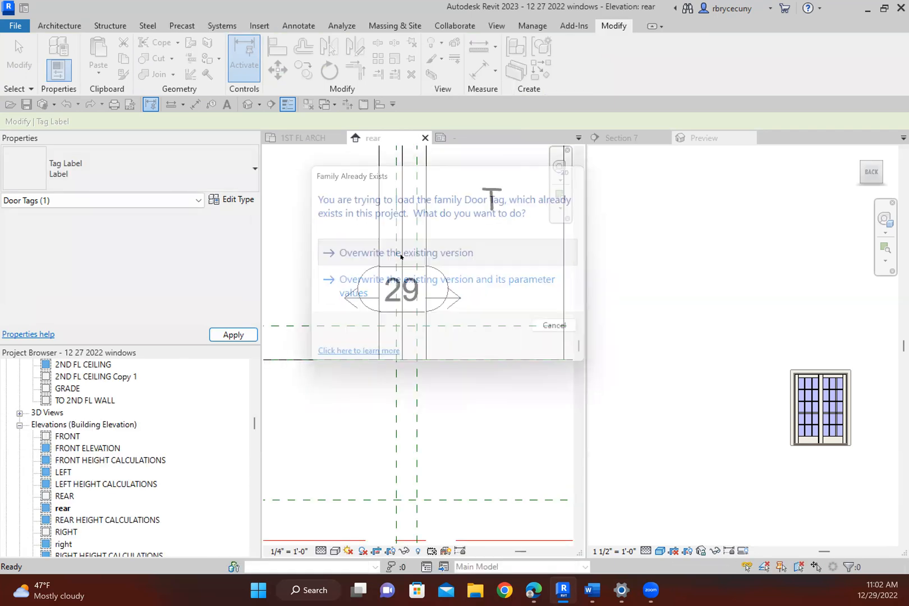
{"action": "left_click", "coordinate": [405, 253]}
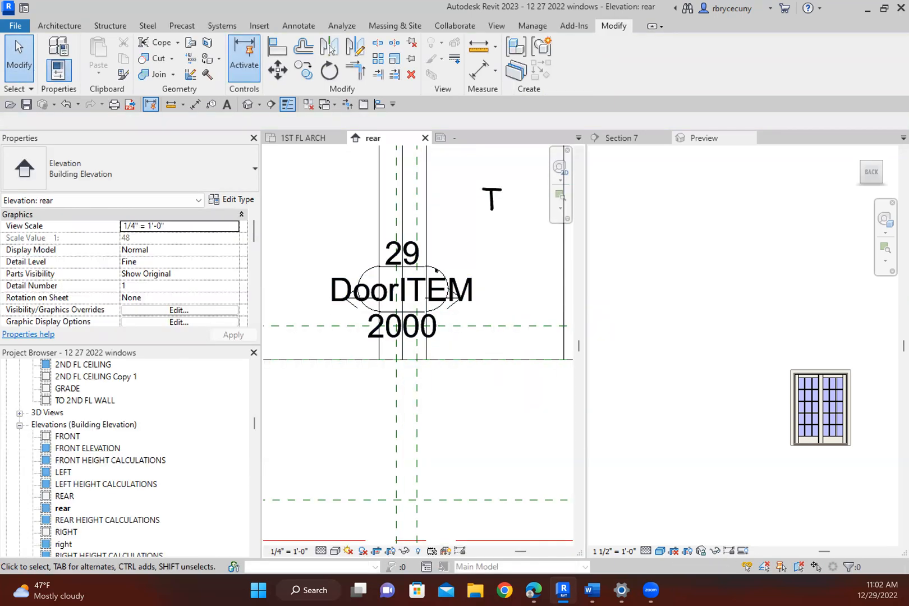
{"action": "left_click", "coordinate": [400, 290]}
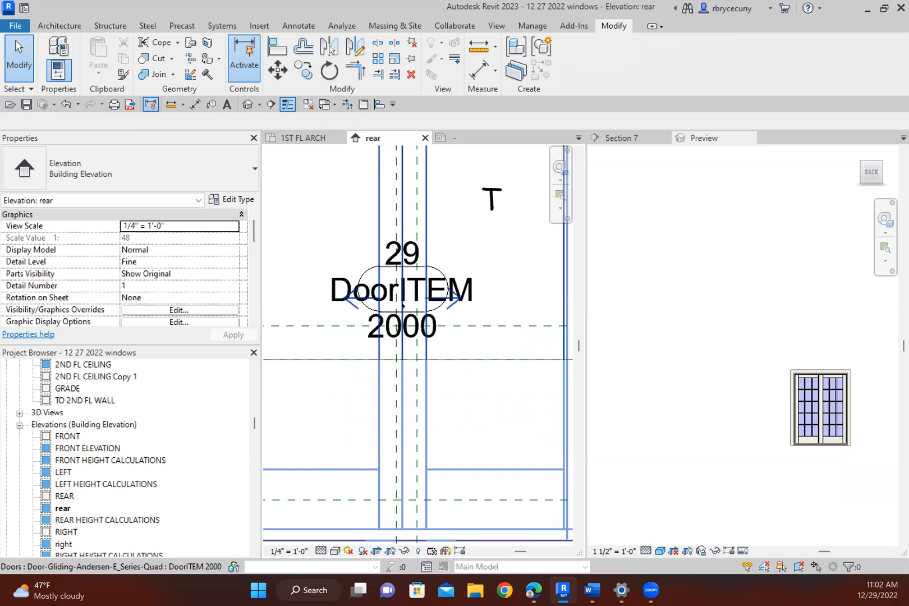